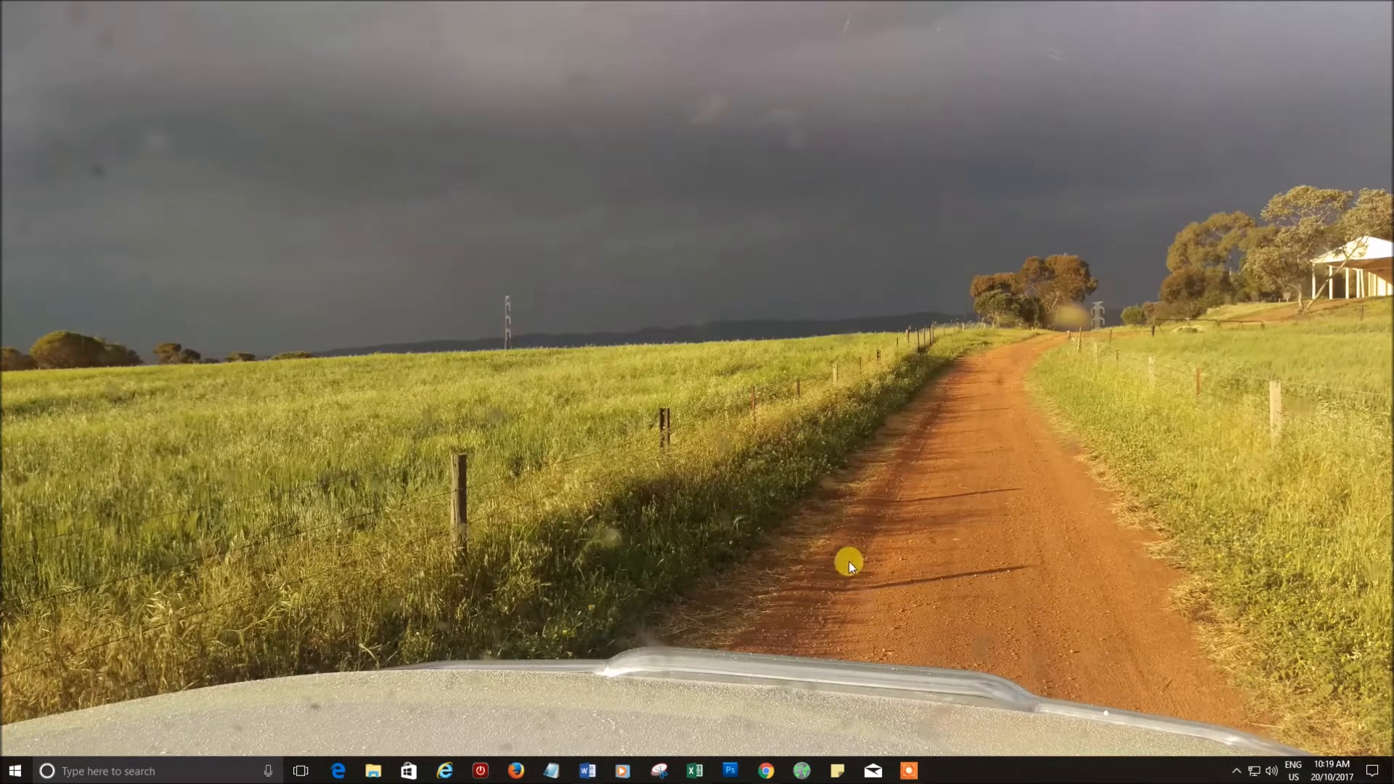
{"action": "mouse_move", "coordinate": [1011, 510]}
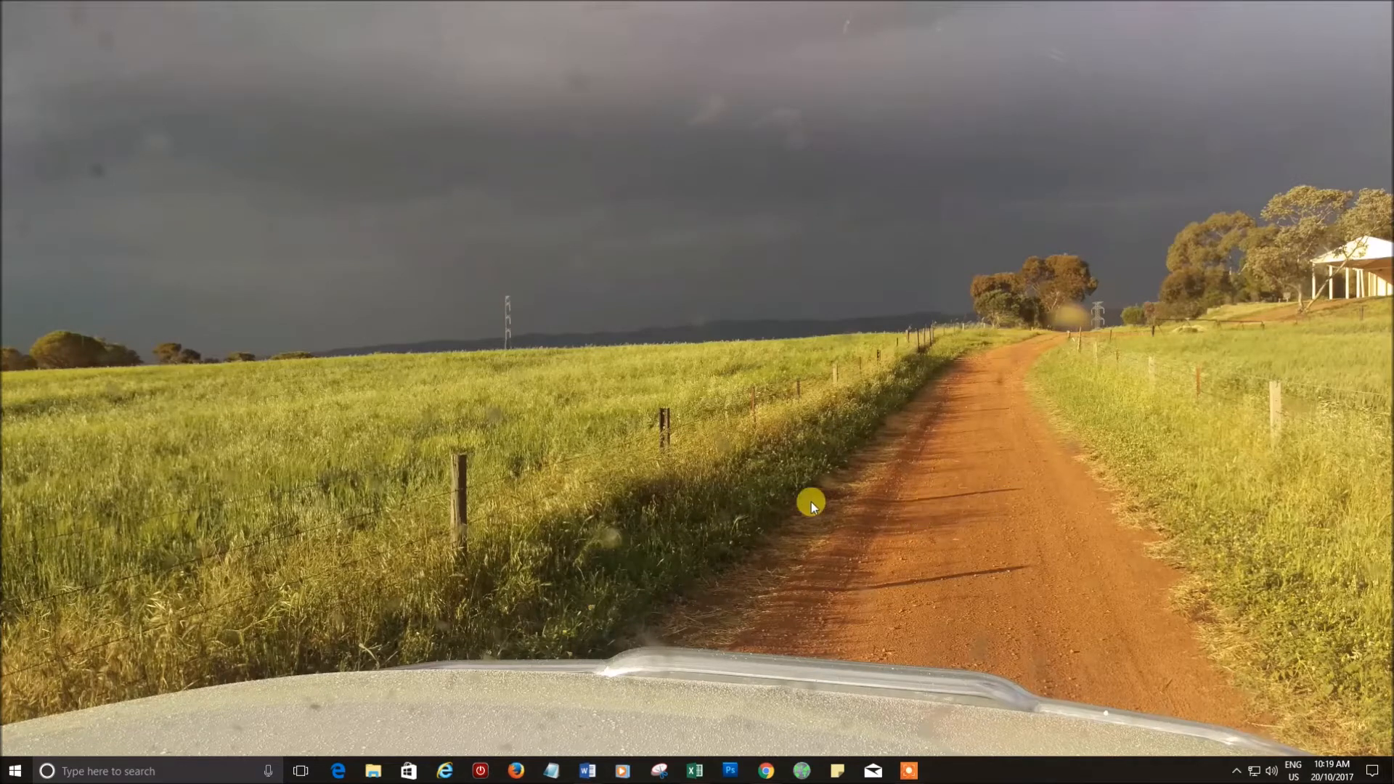
{"action": "mouse_move", "coordinate": [747, 614]}
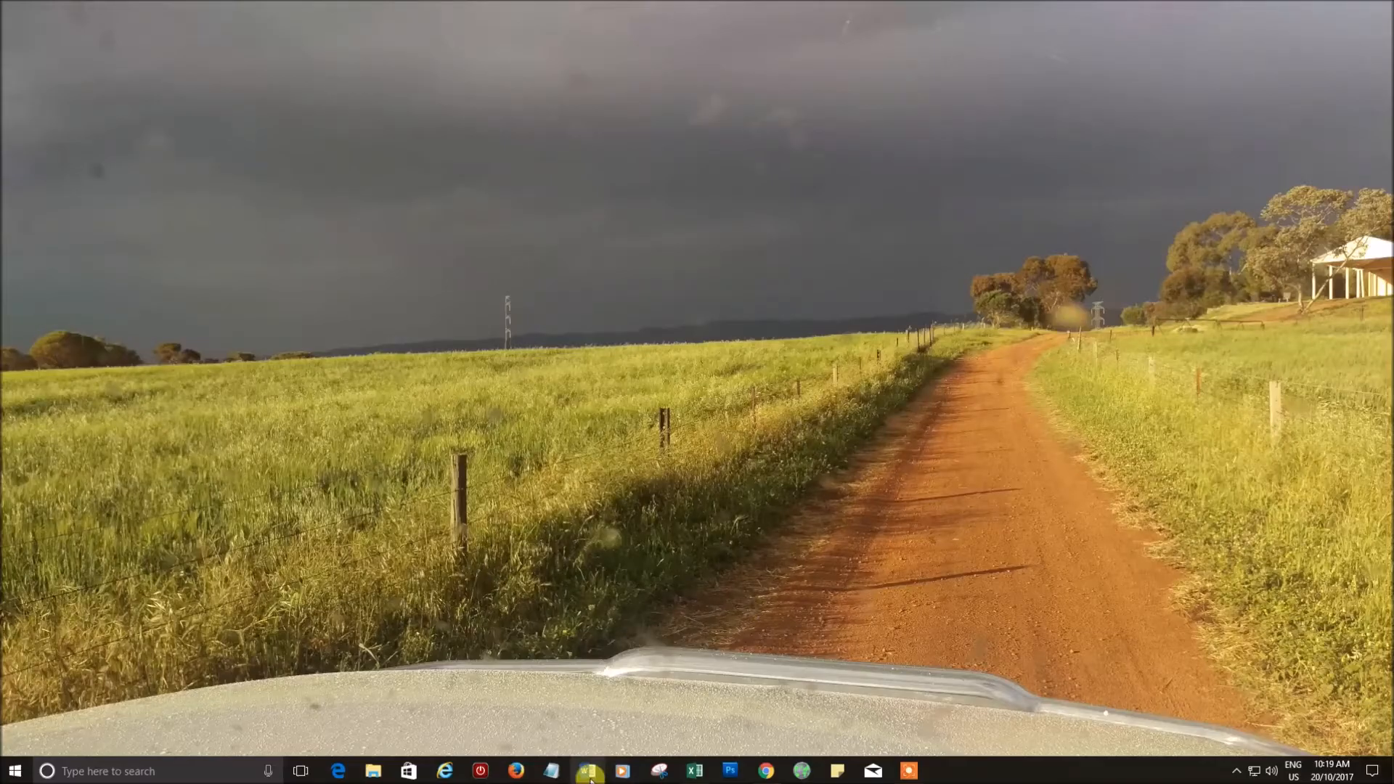
- Bring up the Word annual summary and snap it to the right half
{"action": "left_click", "coordinate": [588, 770]}
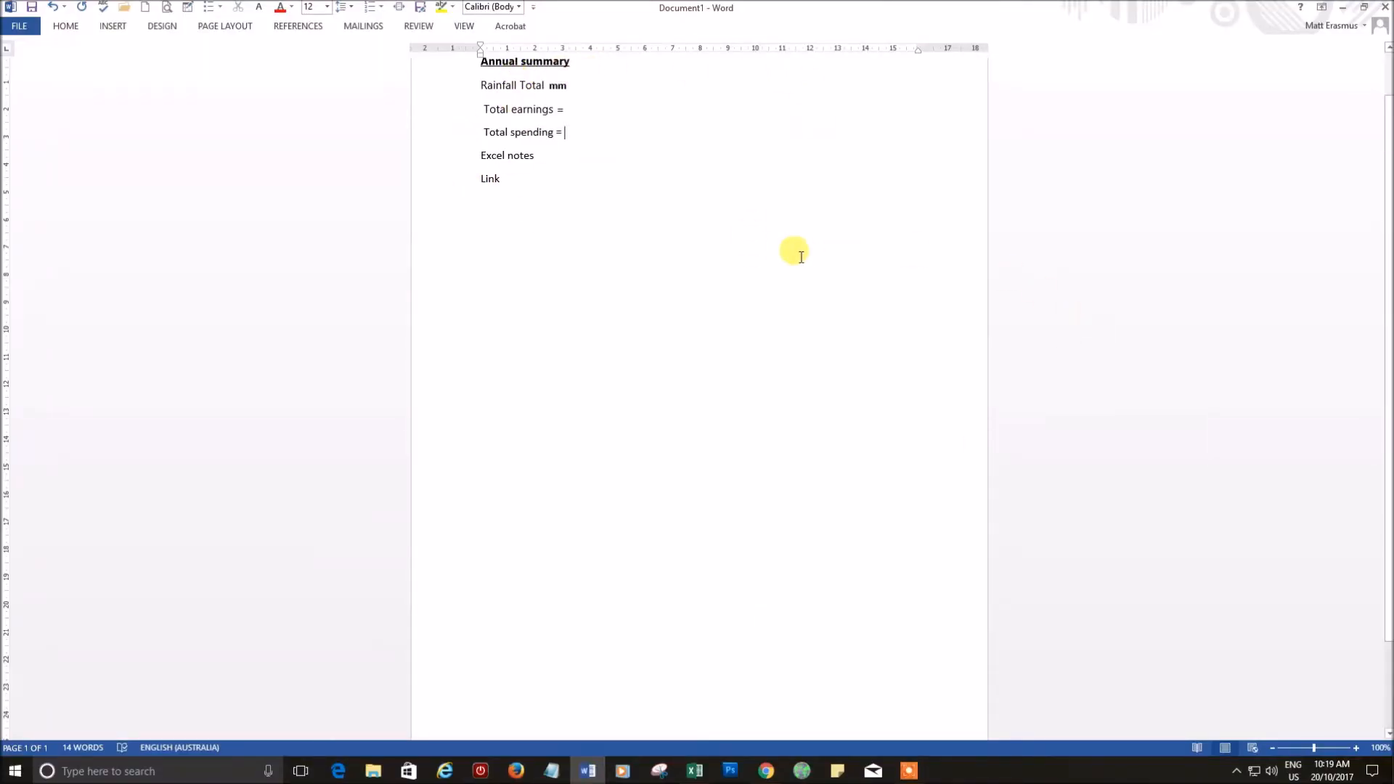
{"action": "mouse_move", "coordinate": [920, 142]}
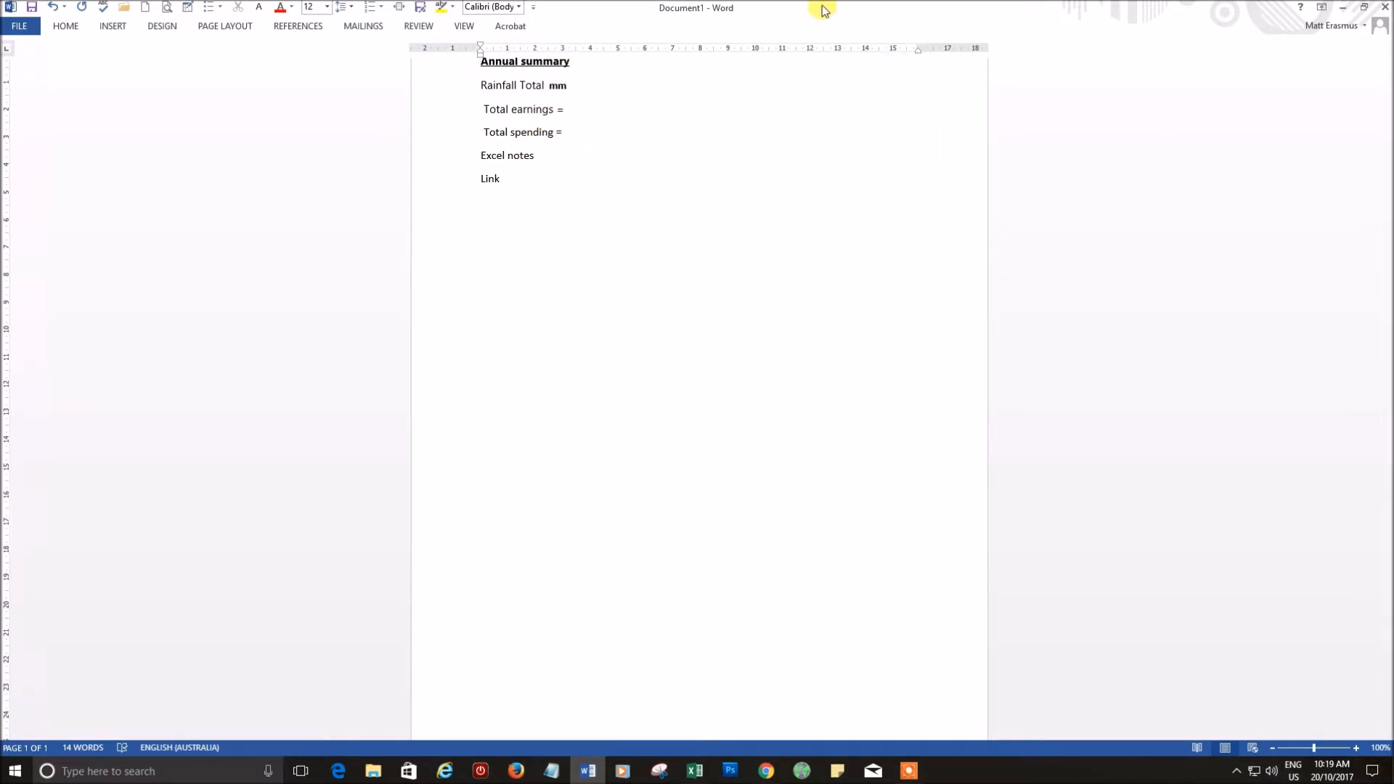
{"action": "left_click", "coordinate": [567, 133]}
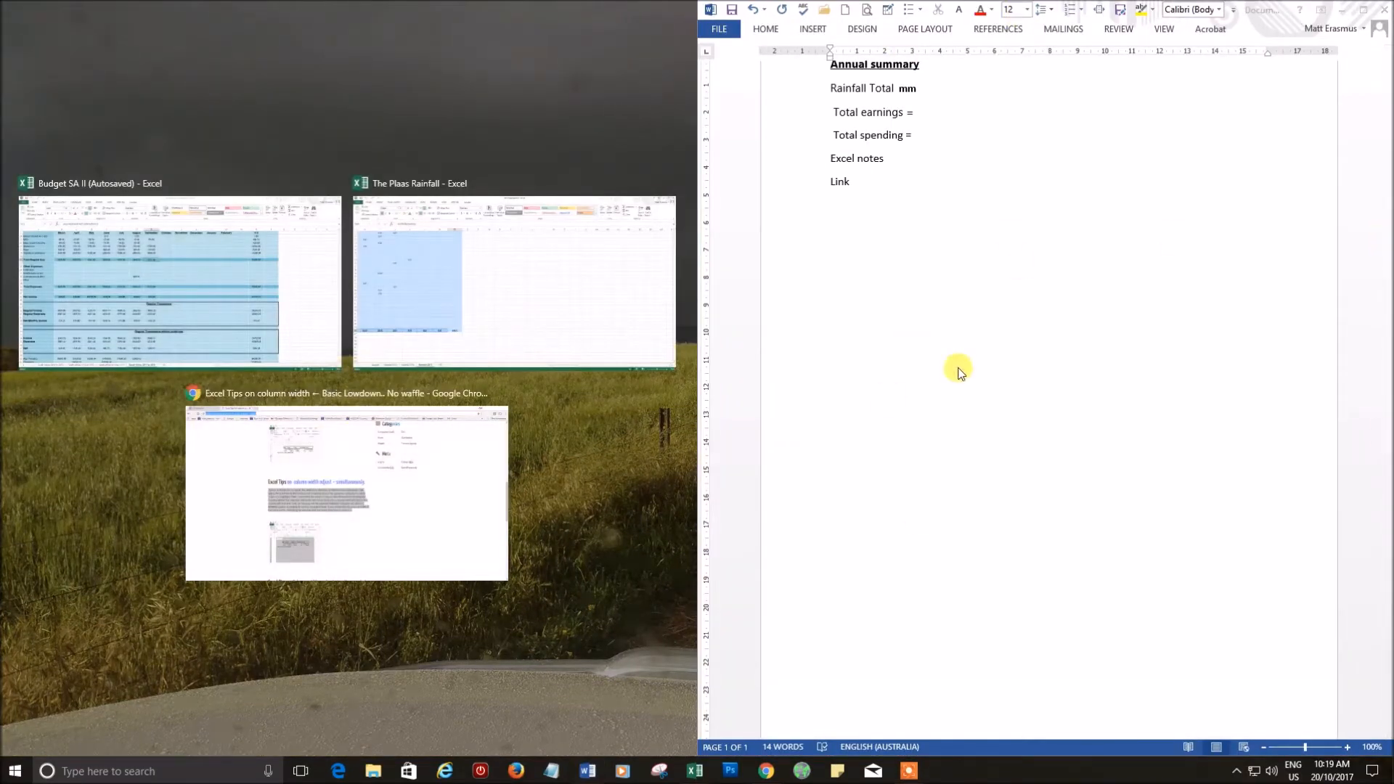
{"action": "mouse_move", "coordinate": [828, 319]}
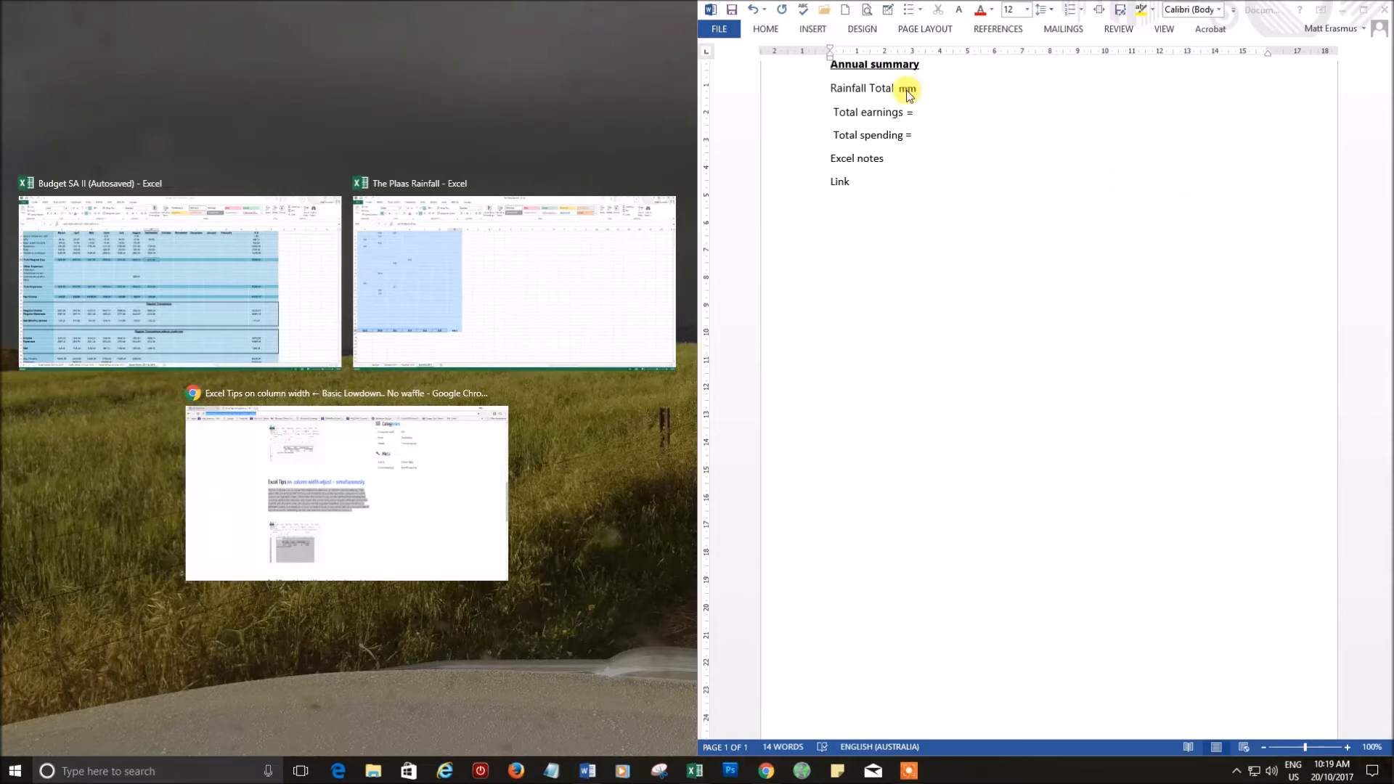
{"action": "mouse_move", "coordinate": [475, 275]}
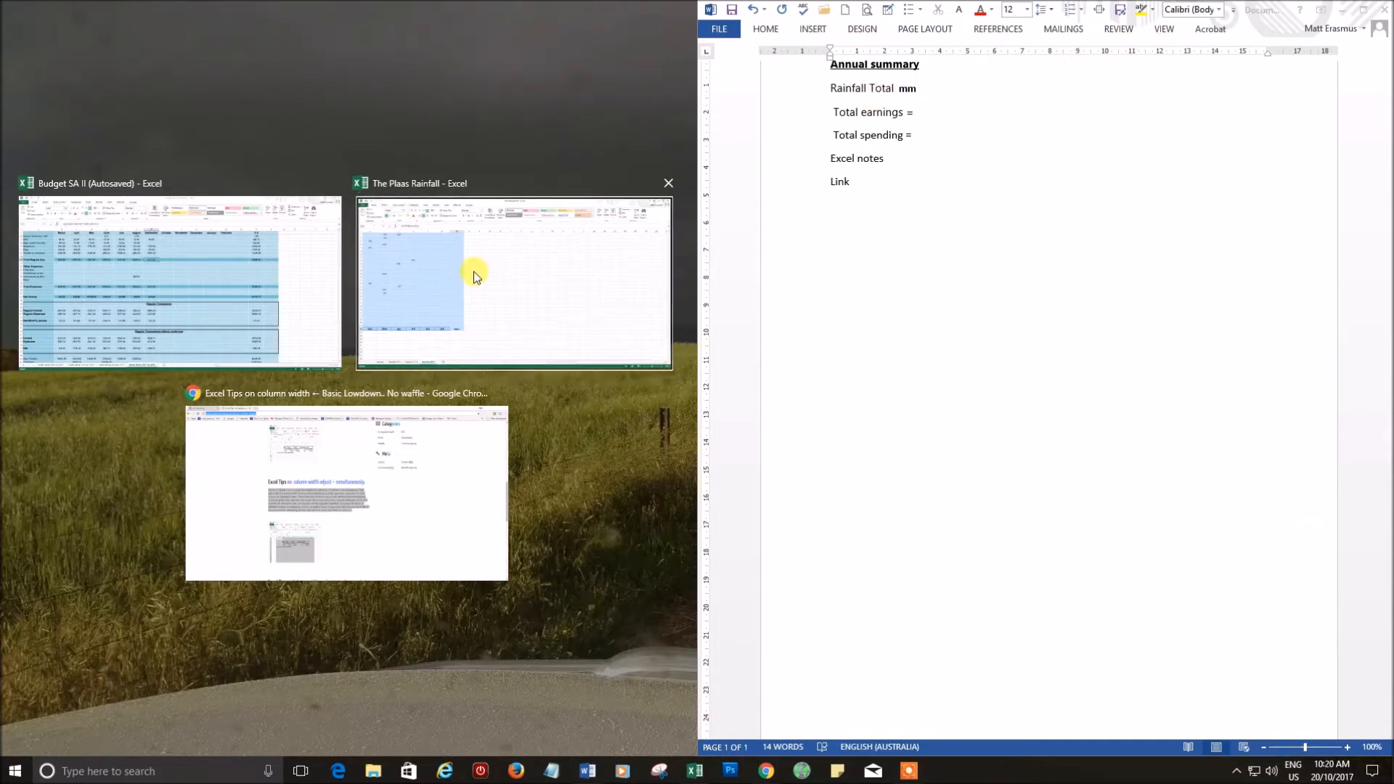
- Snap The Plaas Rainfall to the left and paste its 199.5 total before 'mm'
{"action": "left_click", "coordinate": [476, 276]}
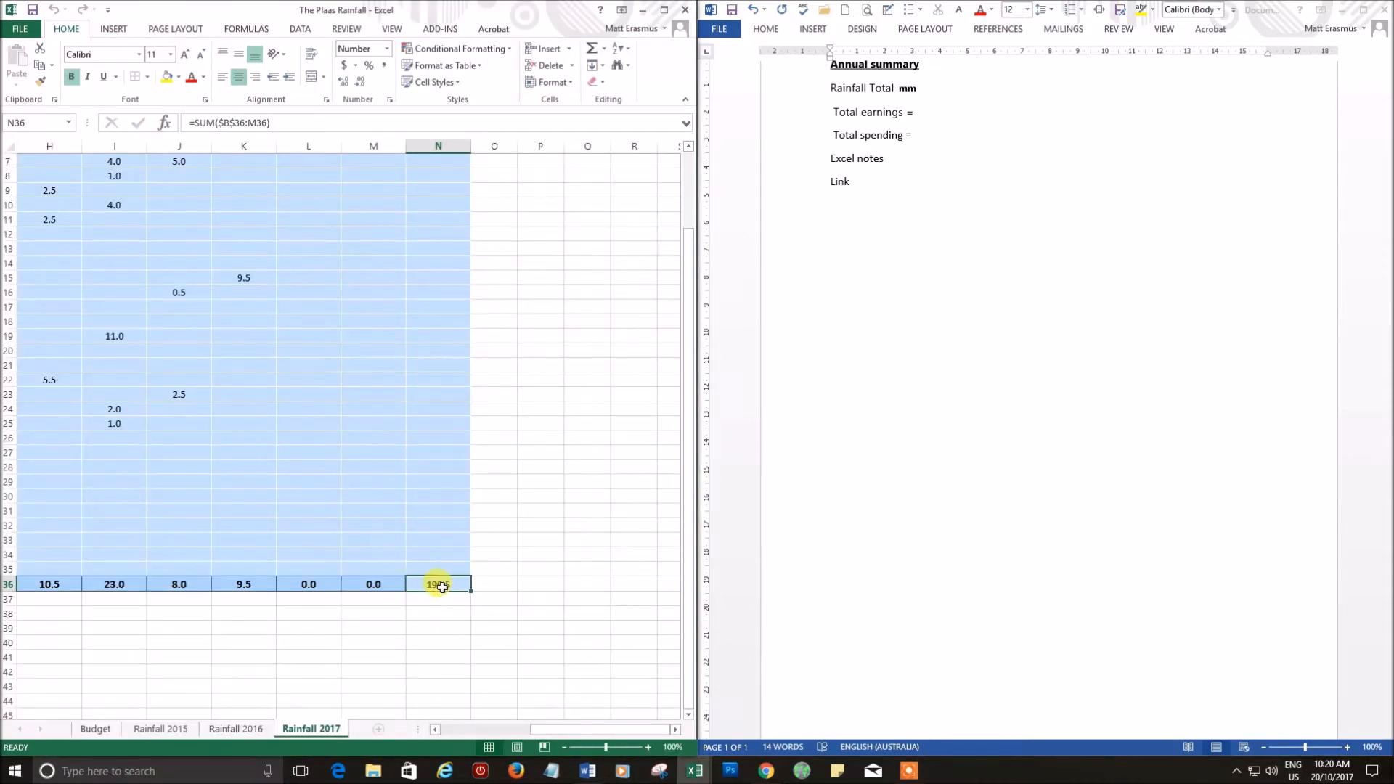
{"action": "right_click", "coordinate": [437, 585]}
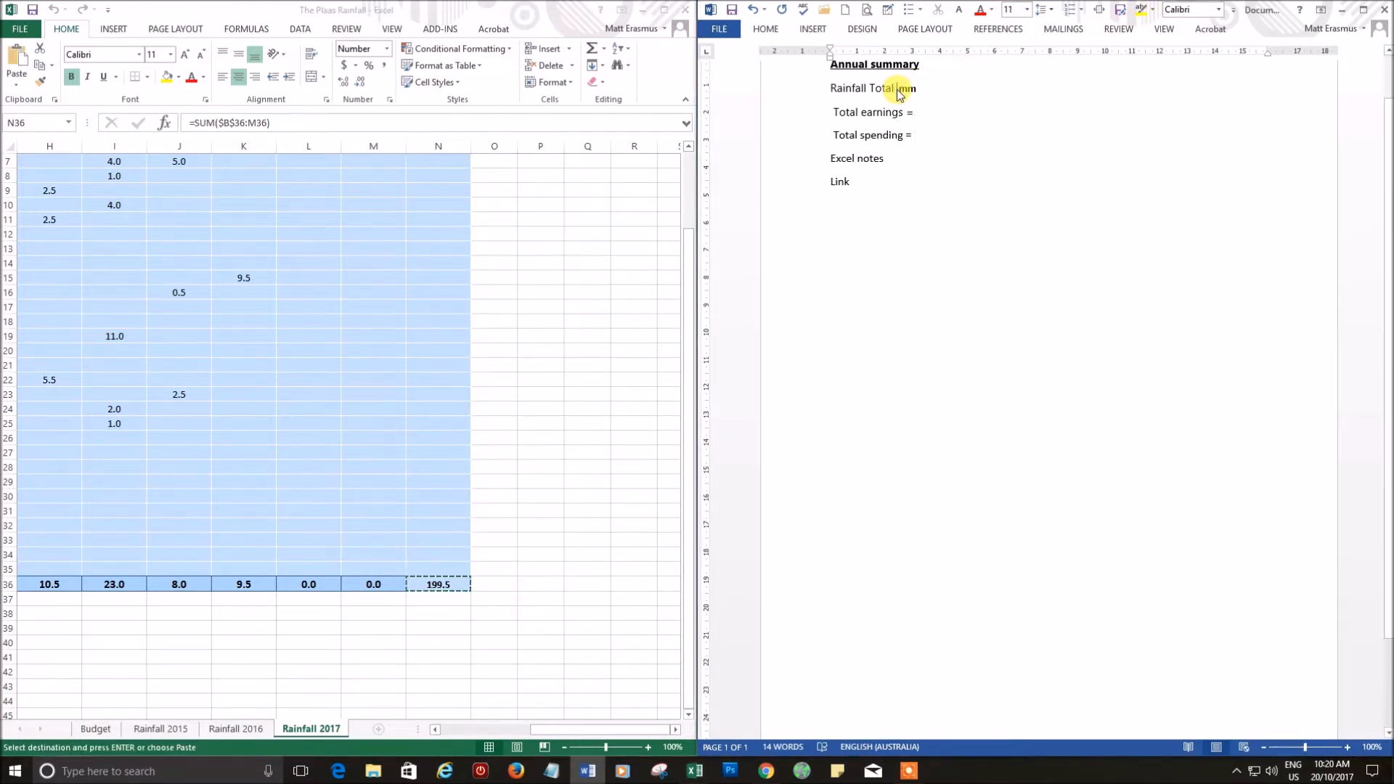
{"action": "key", "text": "ctrl+v"}
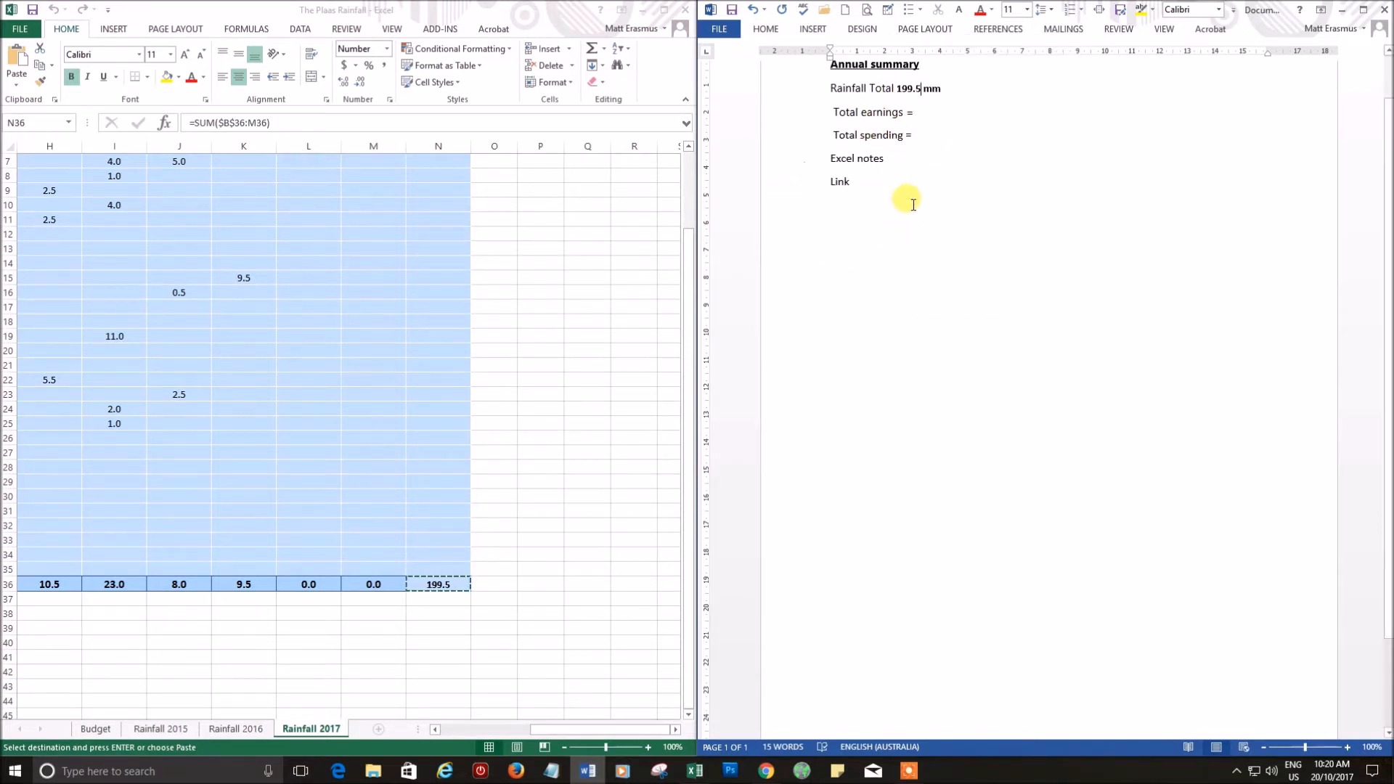
{"action": "mouse_move", "coordinate": [967, 243]}
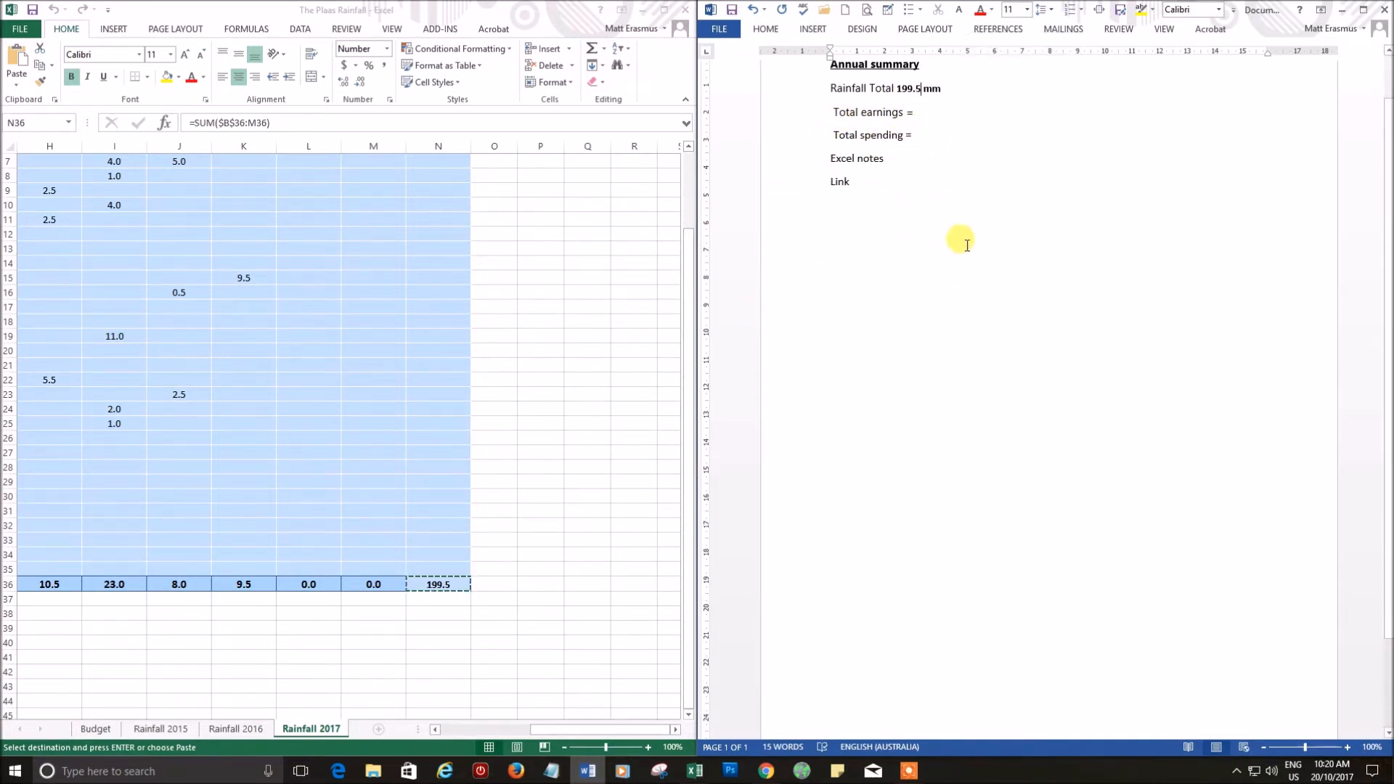
{"action": "mouse_move", "coordinate": [551, 671]}
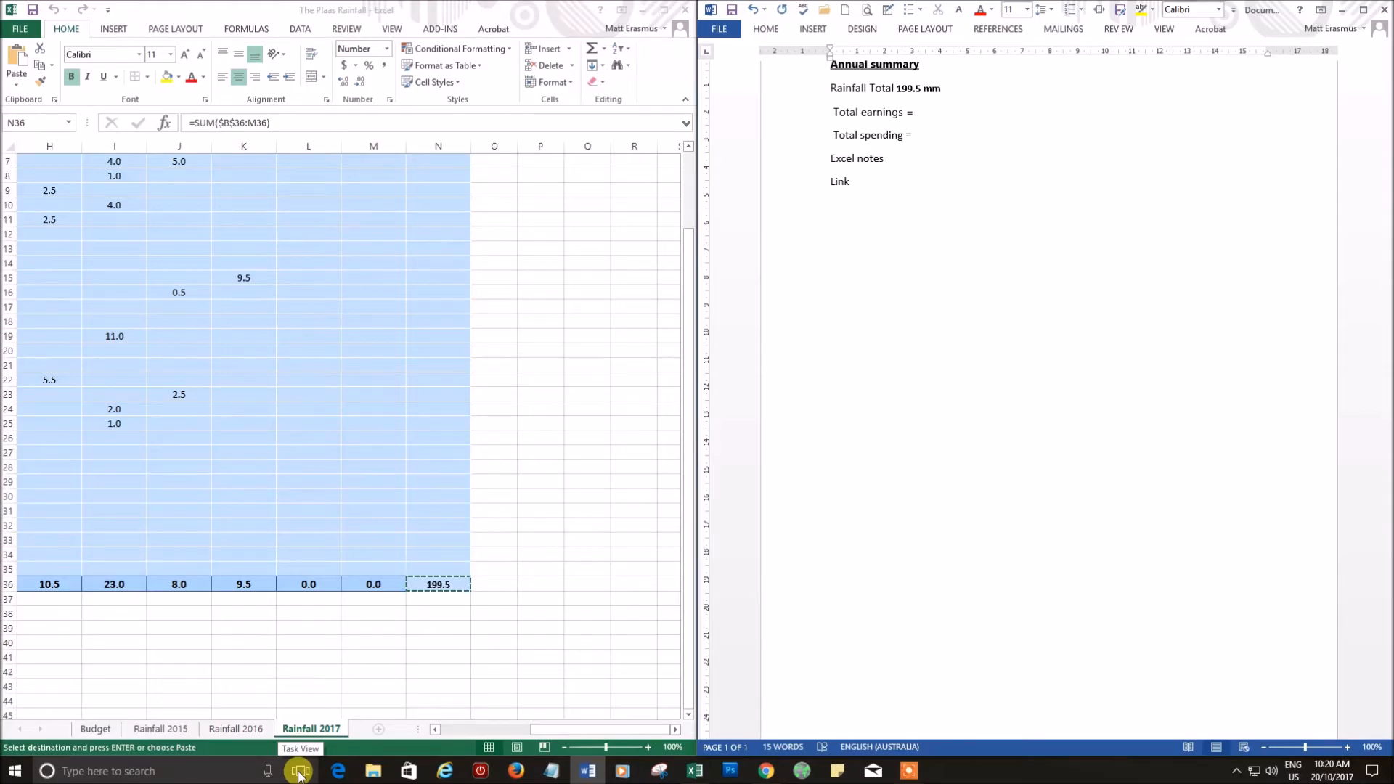
- Open Task View to show all open windows for choosing Budget SA II
{"action": "left_click", "coordinate": [299, 771]}
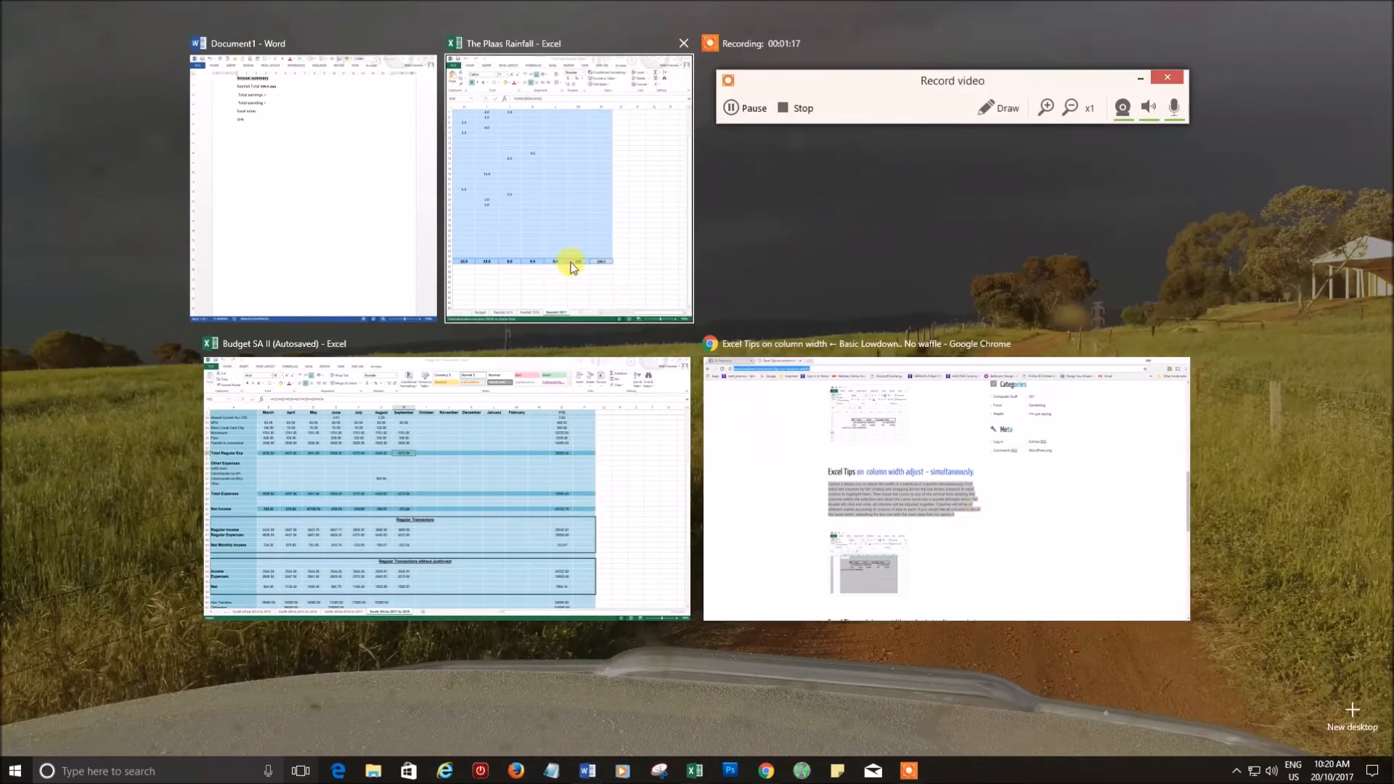
{"action": "mouse_move", "coordinate": [585, 272]}
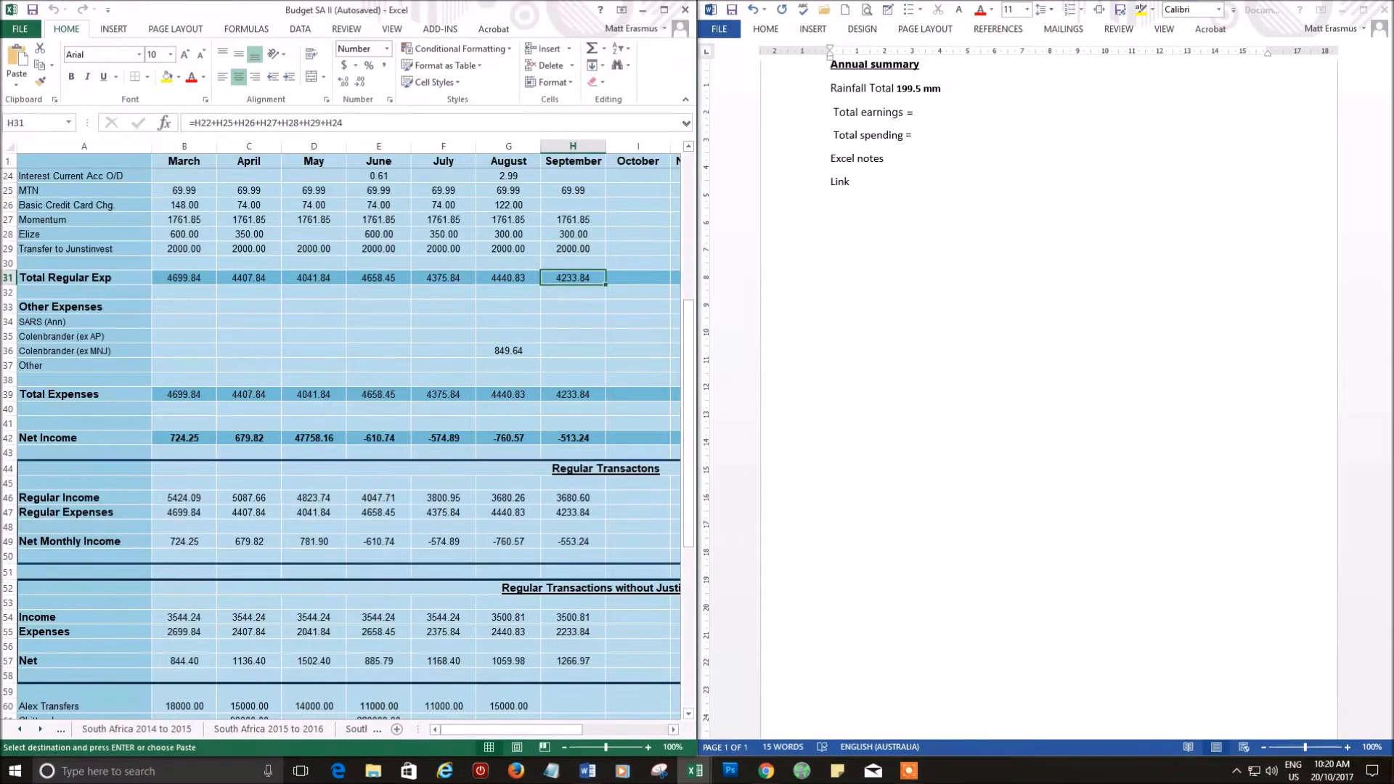
{"action": "mouse_move", "coordinate": [692, 358]}
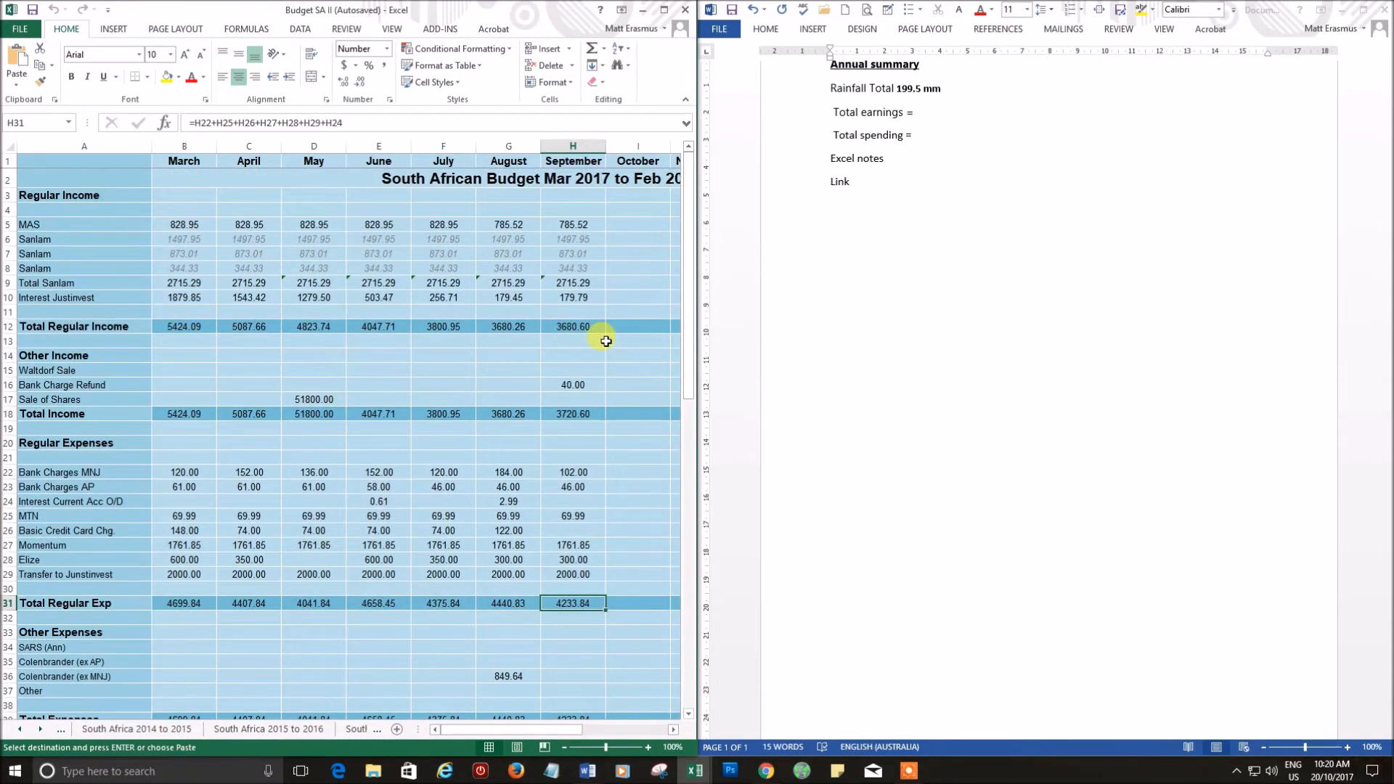
{"action": "mouse_move", "coordinate": [442, 472]}
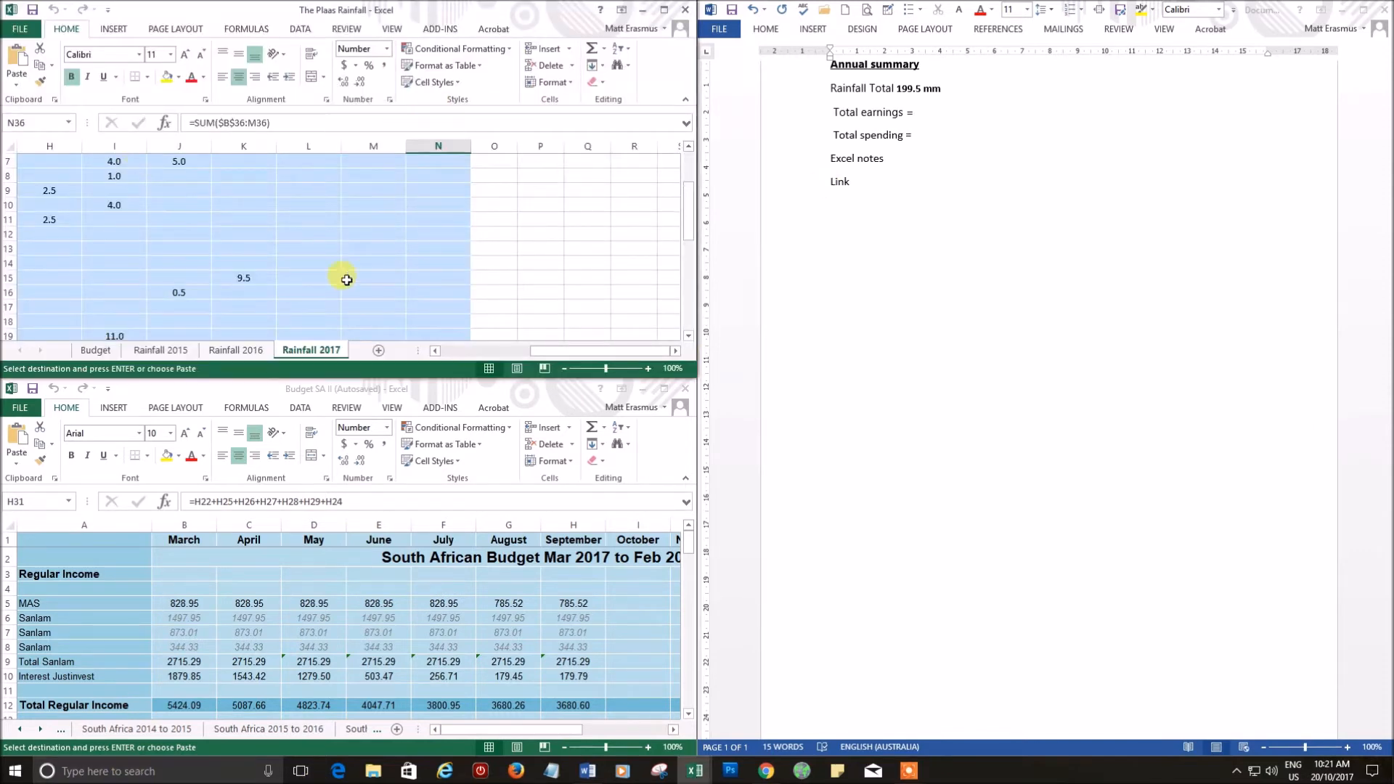
{"action": "mouse_move", "coordinate": [658, 705]}
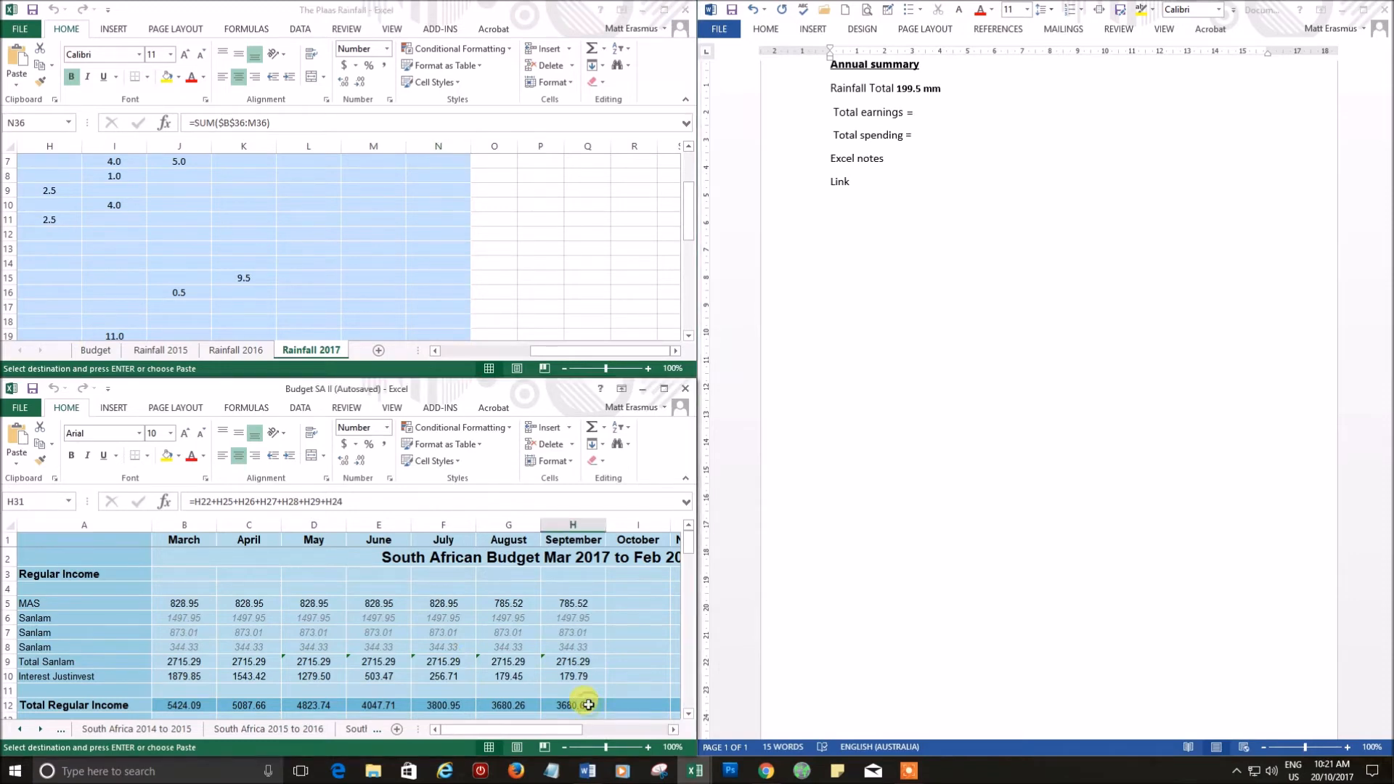
- Paste earnings 3680.60 and spending 4233.84 from the budget workbook into Word
{"action": "right_click", "coordinate": [579, 704]}
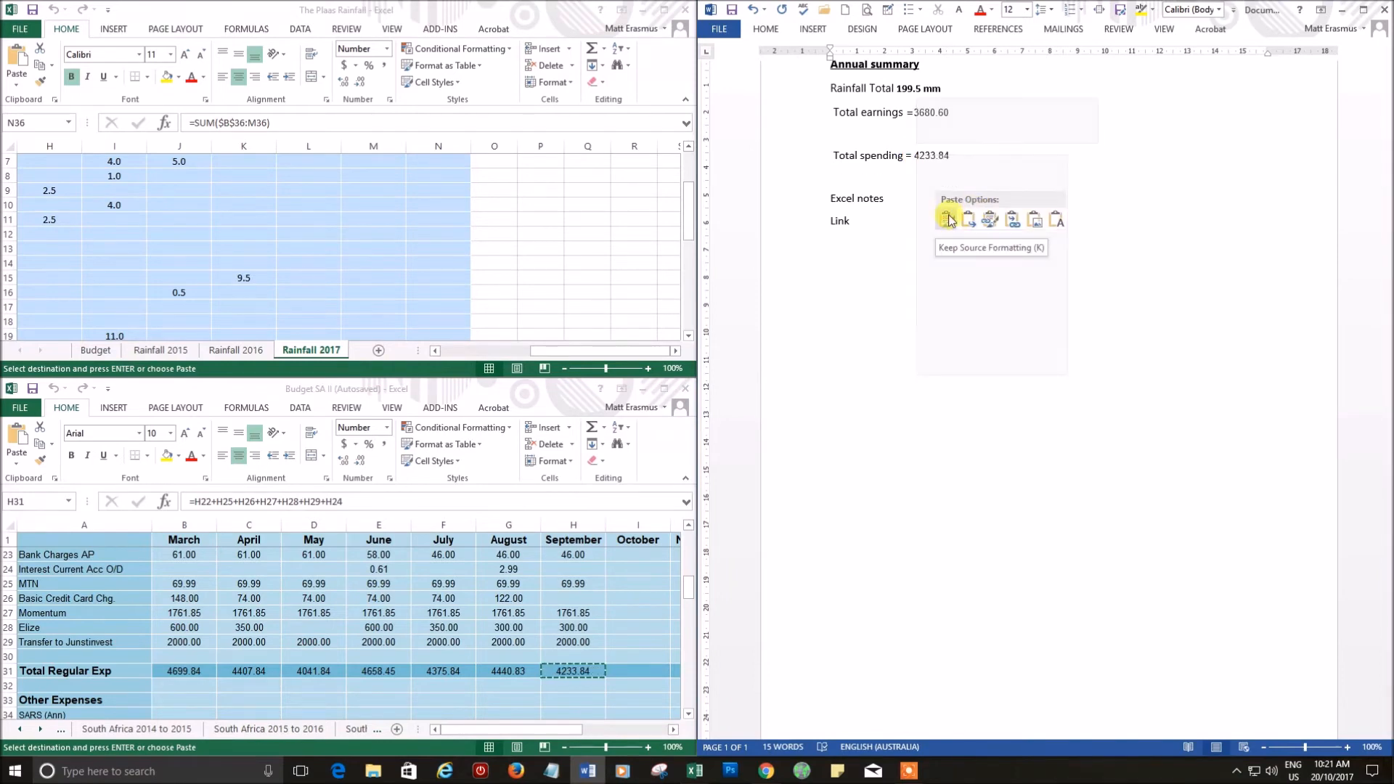
{"action": "left_click", "coordinate": [950, 217]}
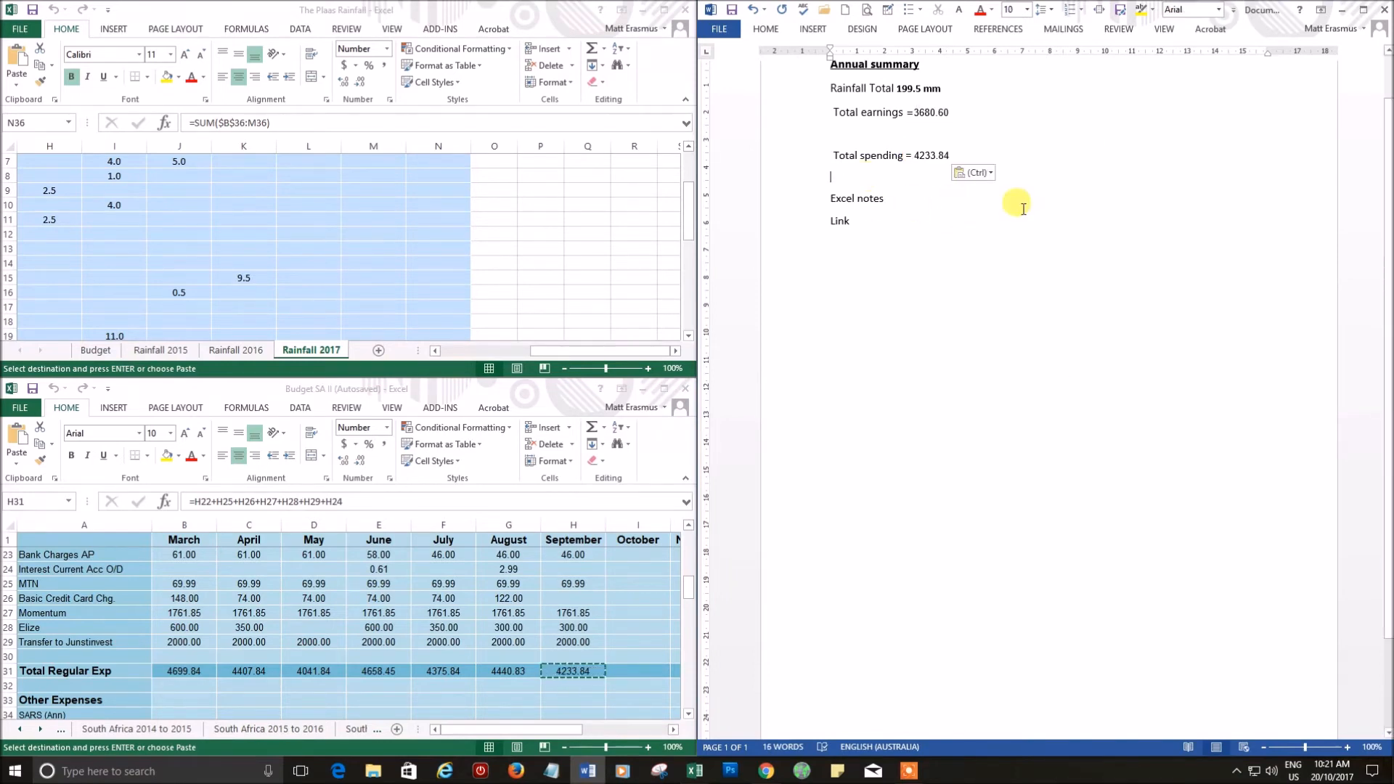
{"action": "mouse_move", "coordinate": [1017, 480]}
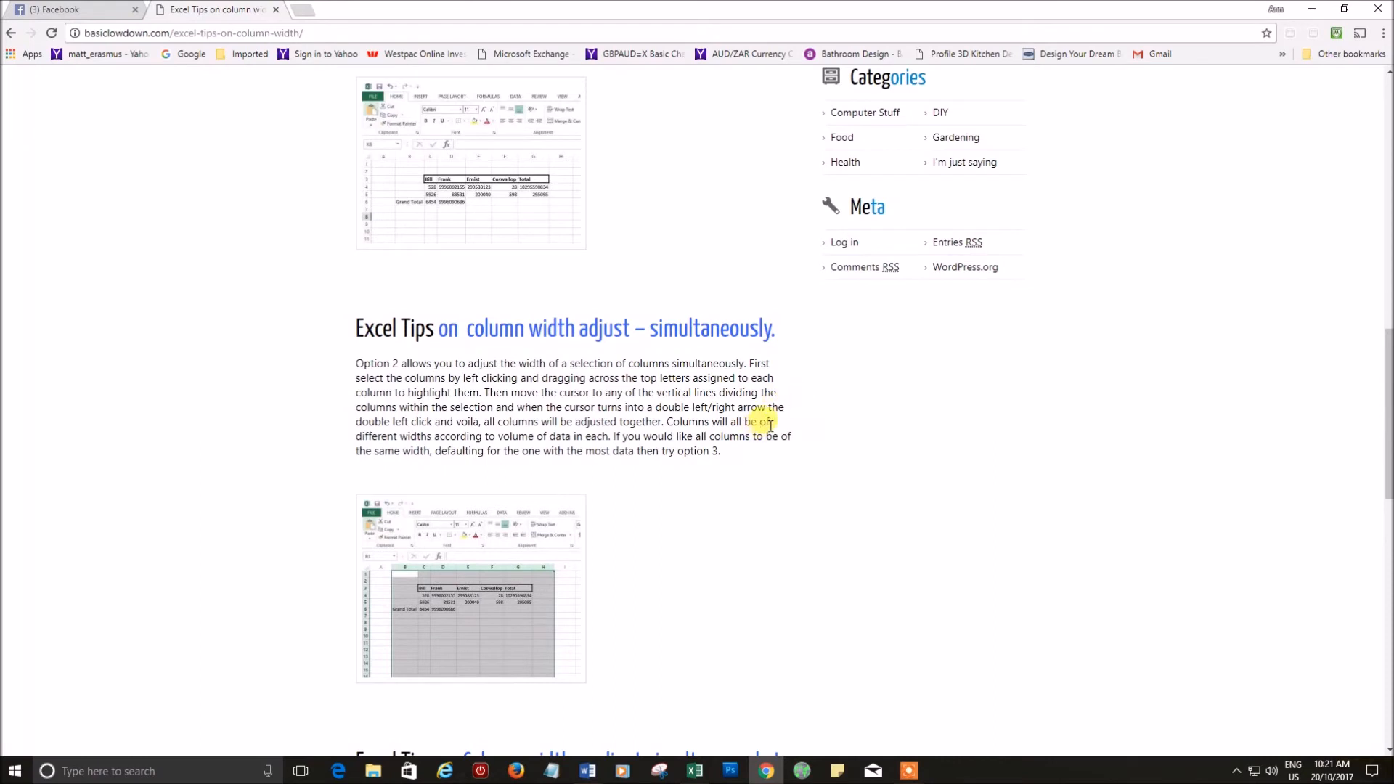
- Select and copy Chrome's Option 2 paragraph on adjusting several column widths
{"action": "left_click_drag", "start_coordinate": [425, 407], "coordinate": [663, 421]}
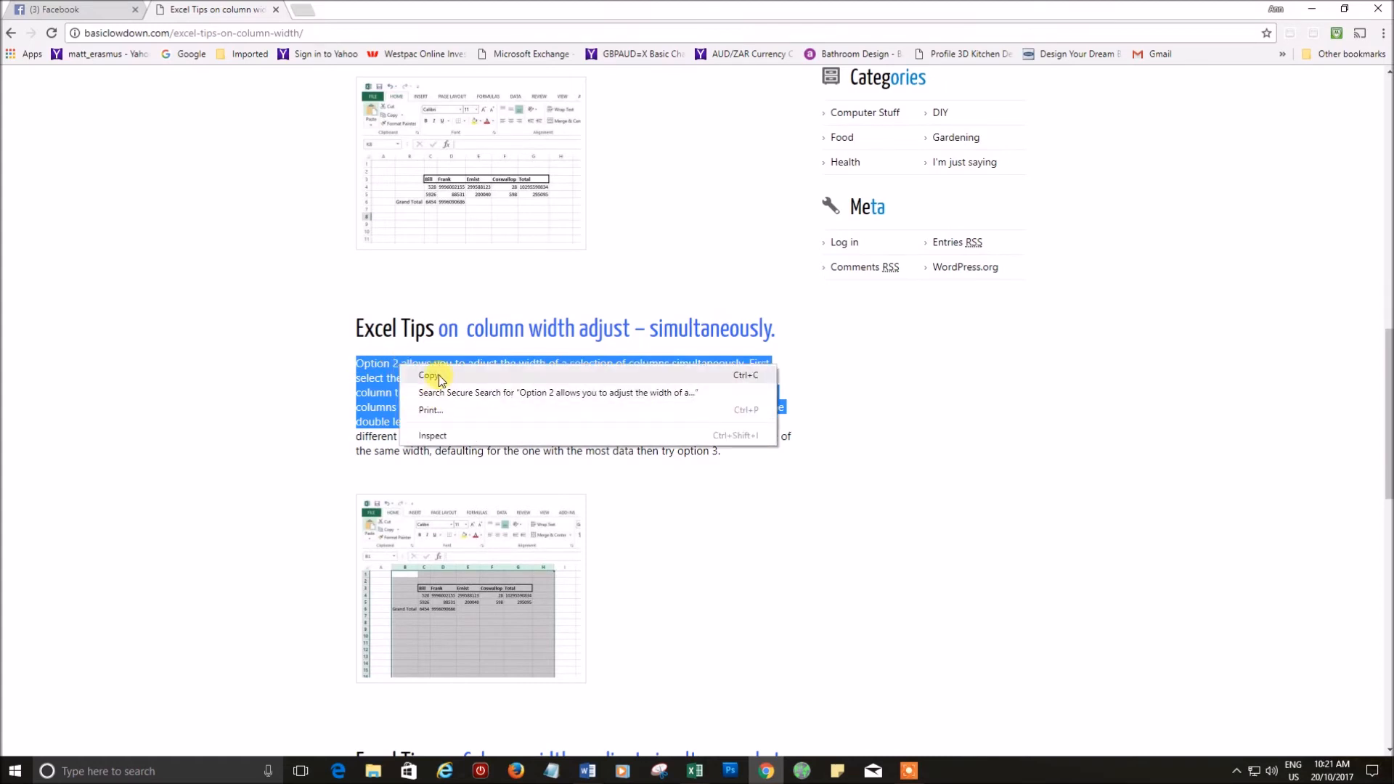
{"action": "left_click", "coordinate": [428, 374]}
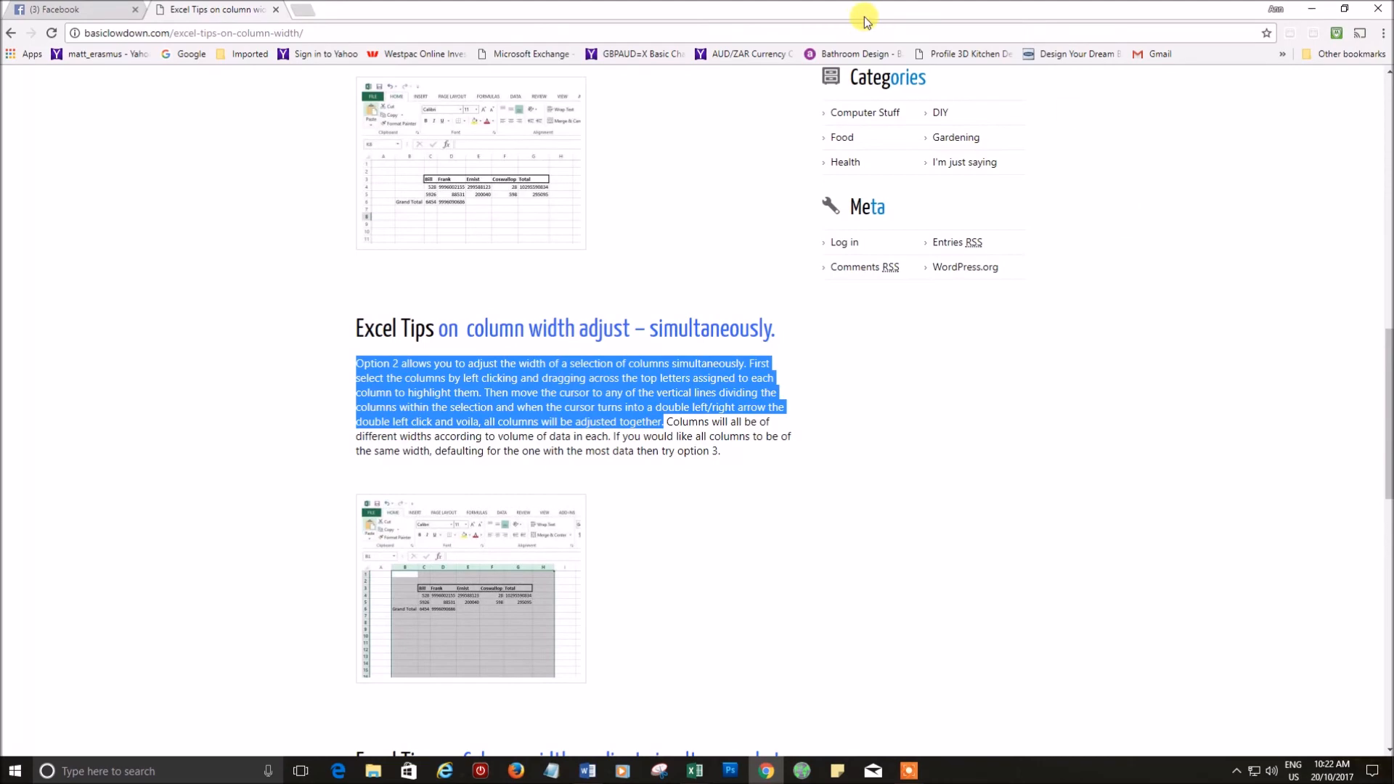
{"action": "mouse_move", "coordinate": [698, 11]}
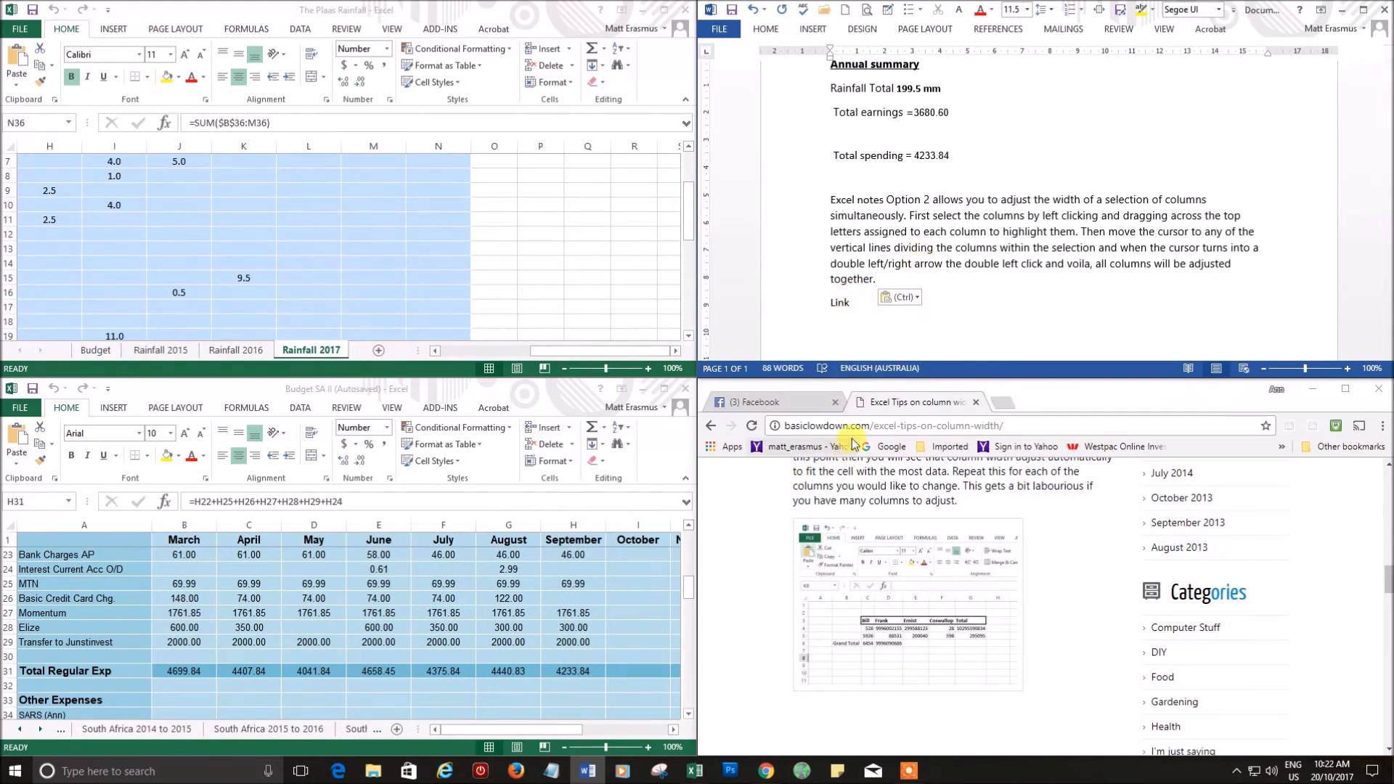
- Select and copy the tutorial page's web address from Chrome's address bar
{"action": "left_click", "coordinate": [889, 426]}
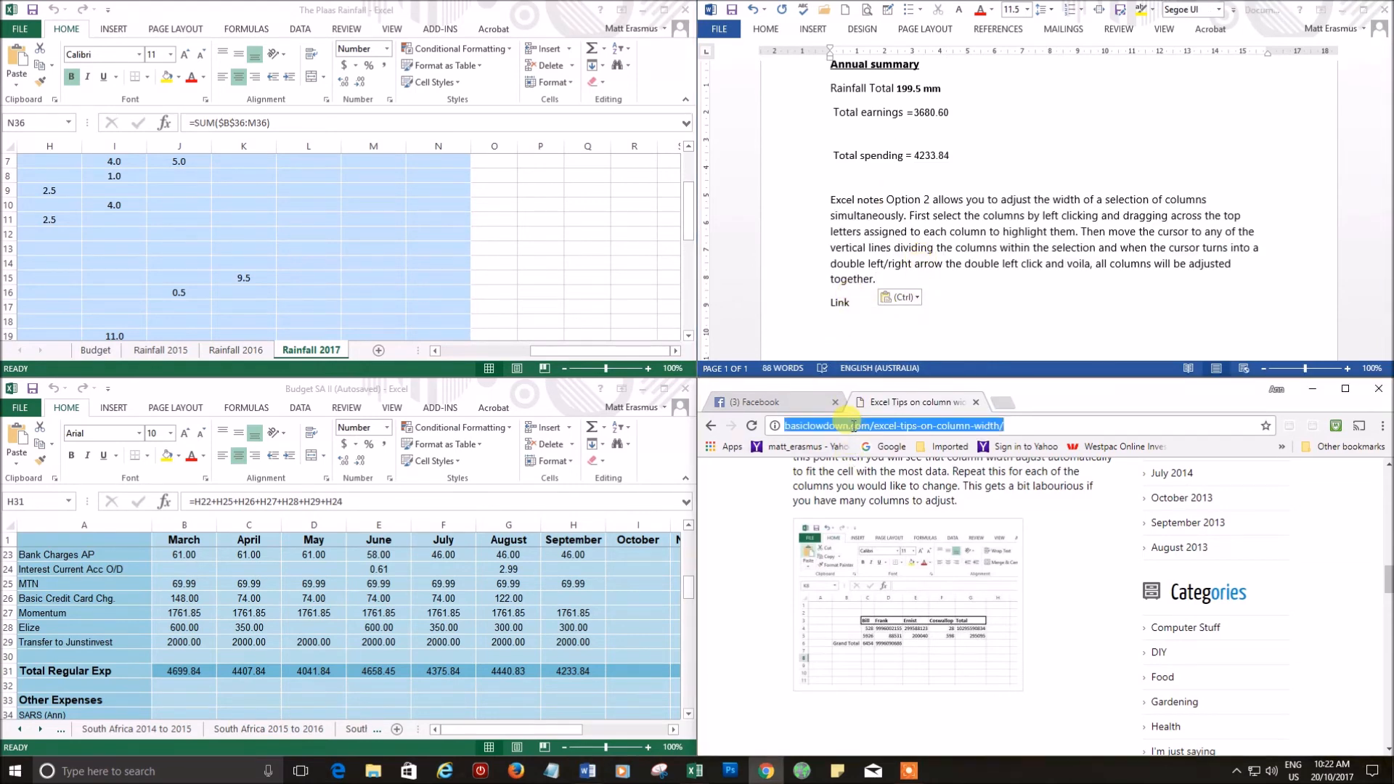
{"action": "right_click", "coordinate": [853, 425]}
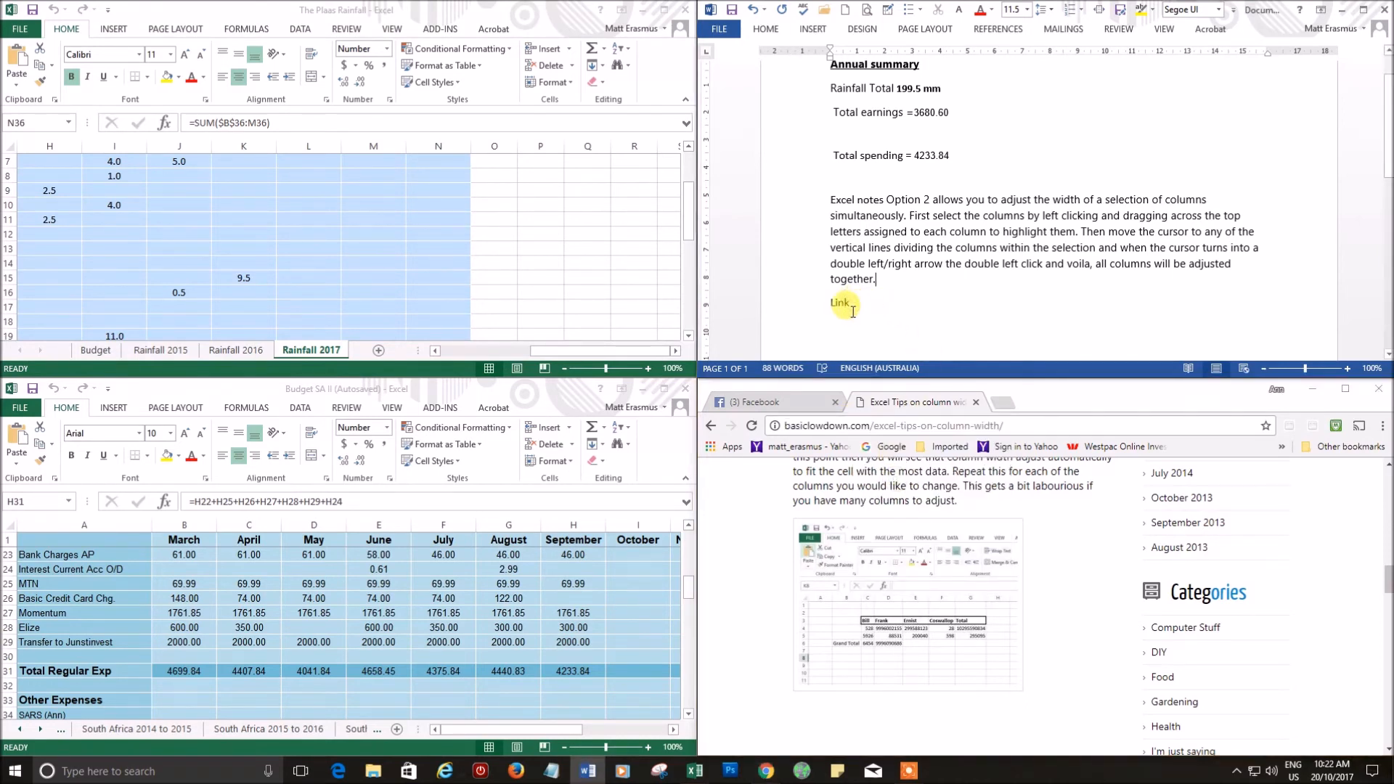
- Paste the tutorial's URL after 'Link' in the Word summary
{"action": "right_click", "coordinate": [842, 303]}
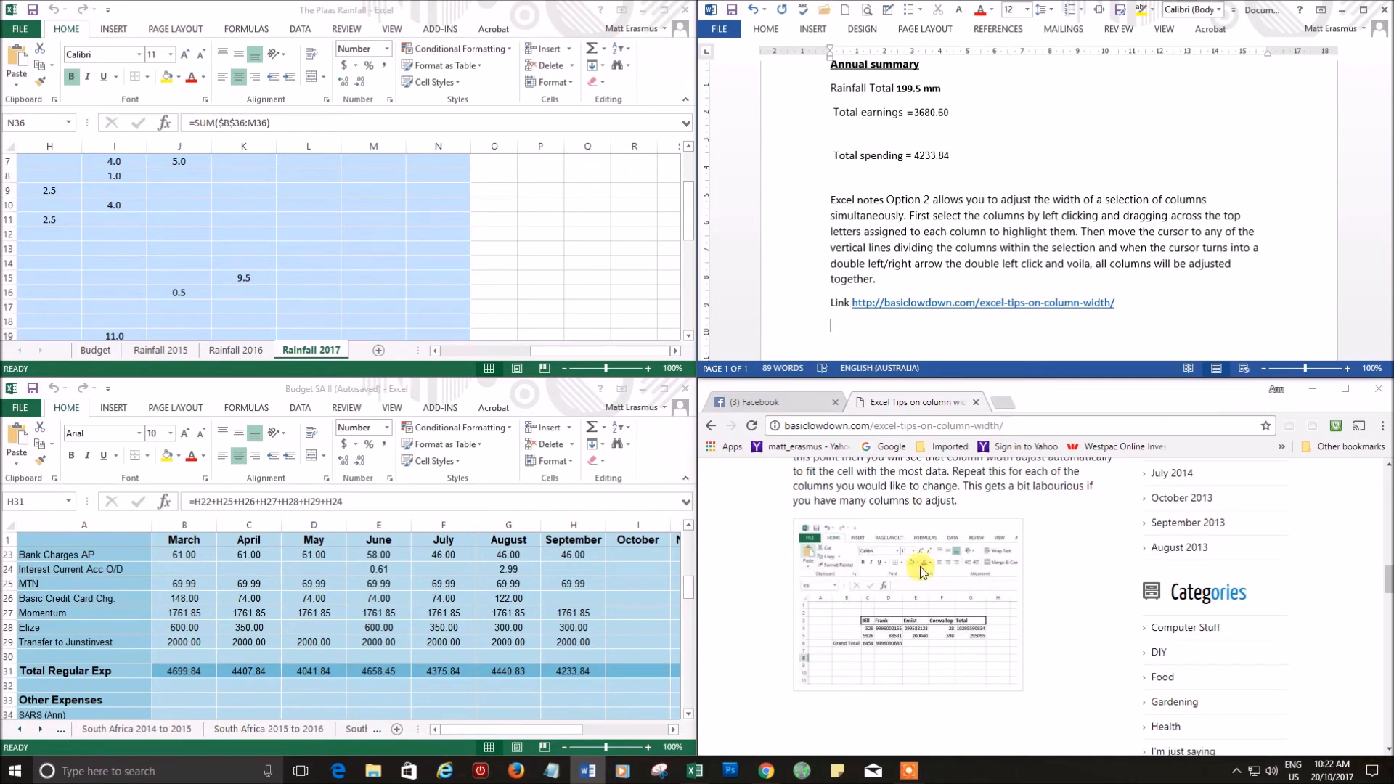
{"action": "mouse_move", "coordinate": [1033, 565]}
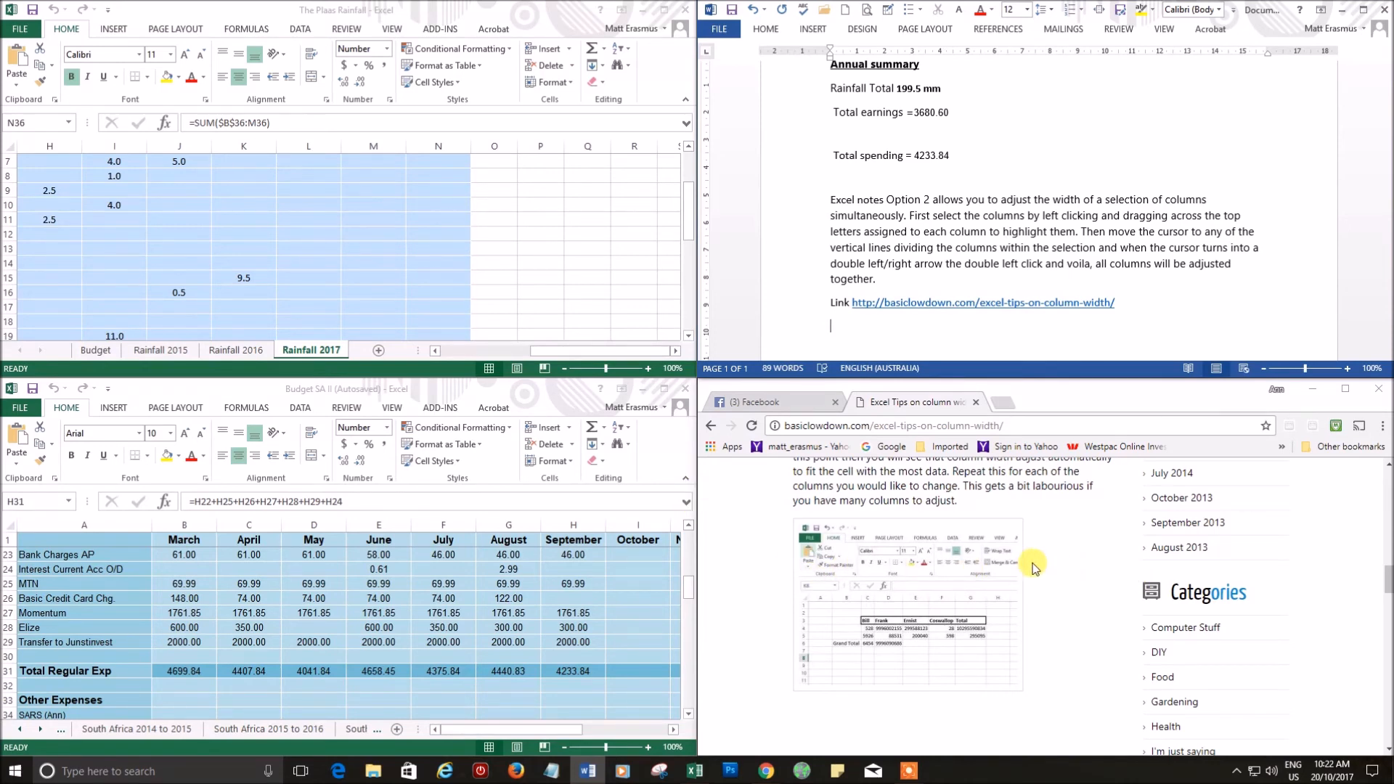
{"action": "mouse_move", "coordinate": [1112, 596]}
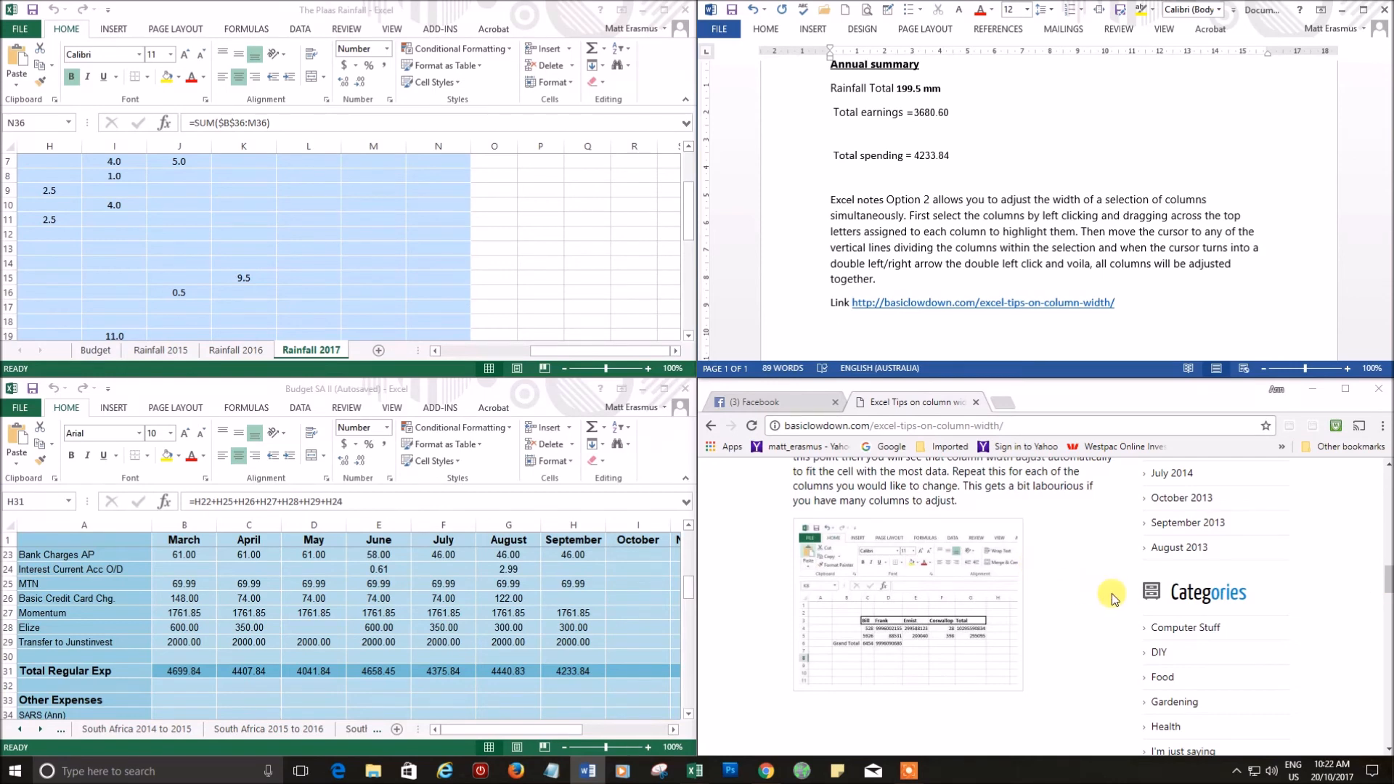
{"action": "mouse_move", "coordinate": [1017, 589]}
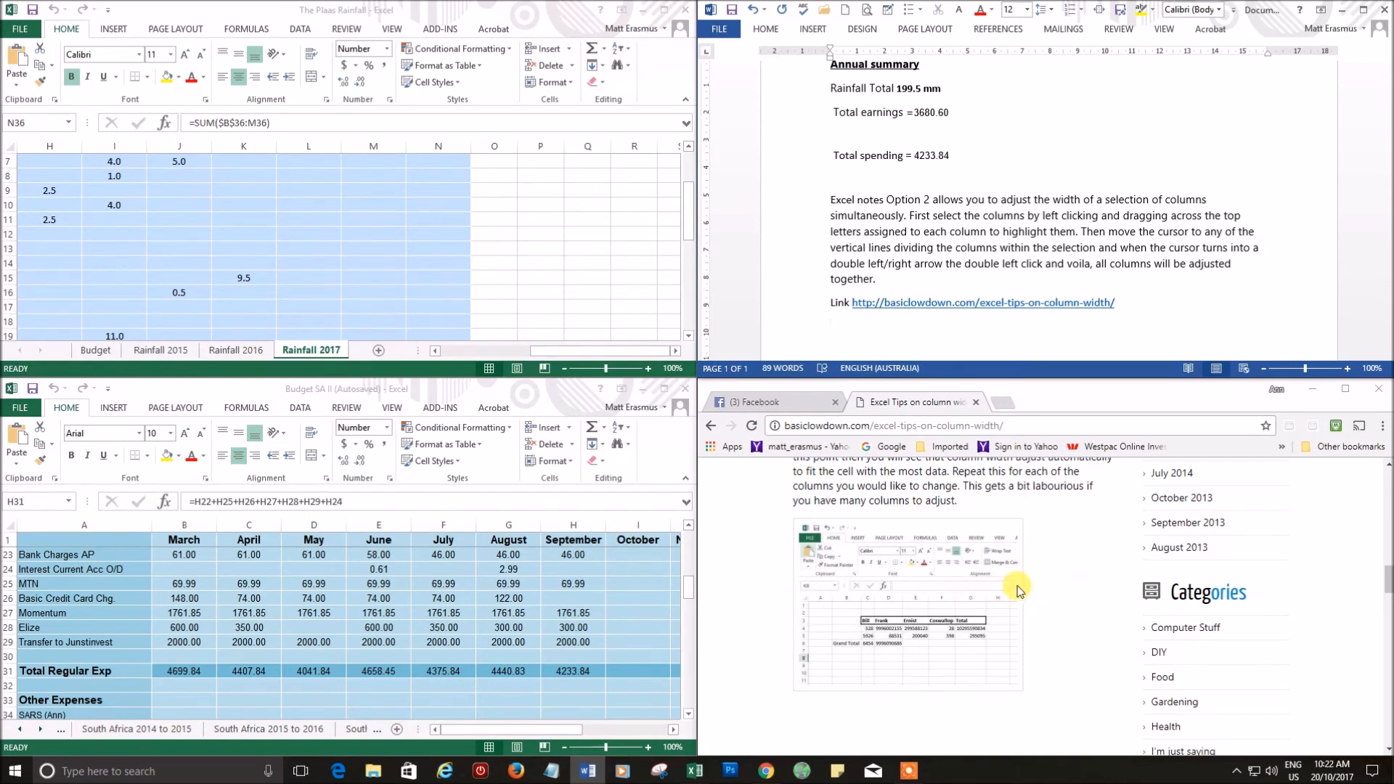